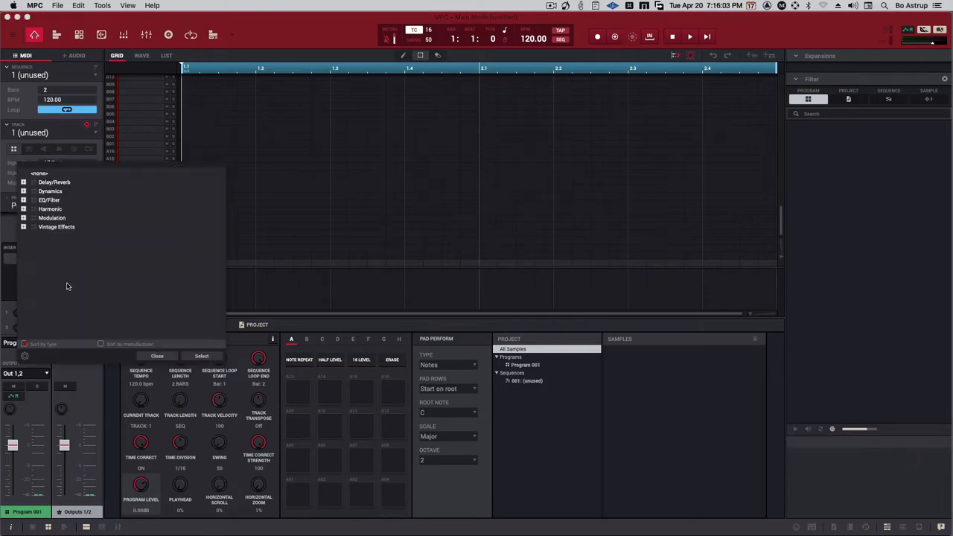
Step: Collapse the Modulation and Vintage Effects categories in the effect list
left_click(24, 218)
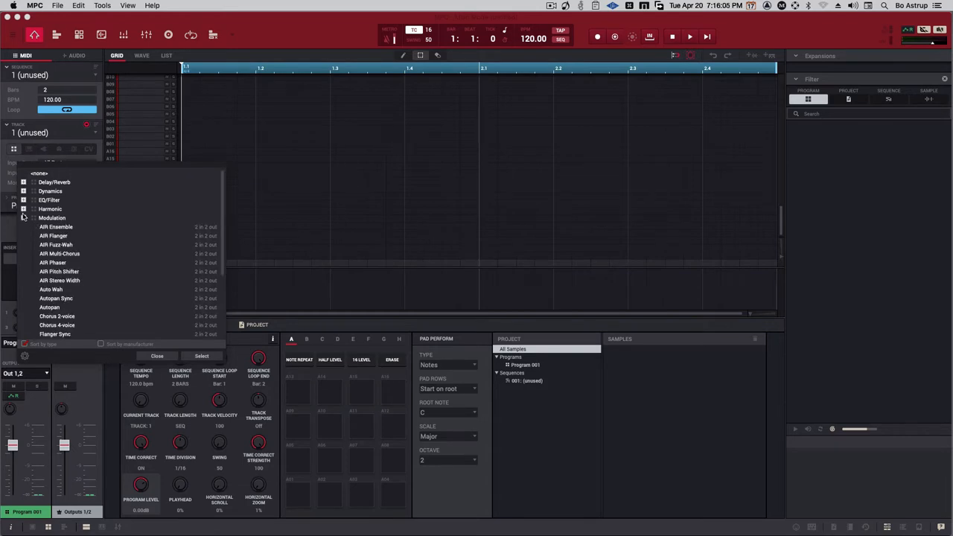
left_click(29, 183)
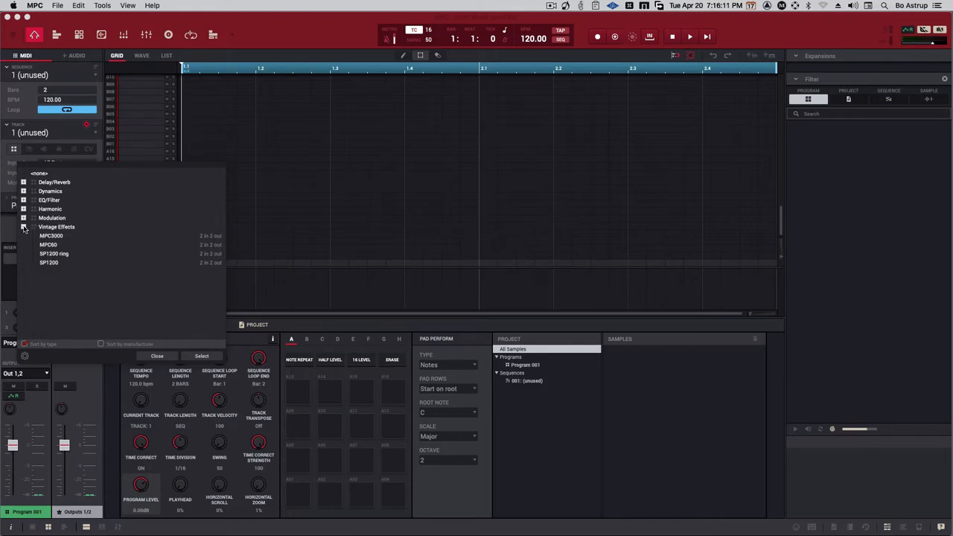
left_click(28, 227)
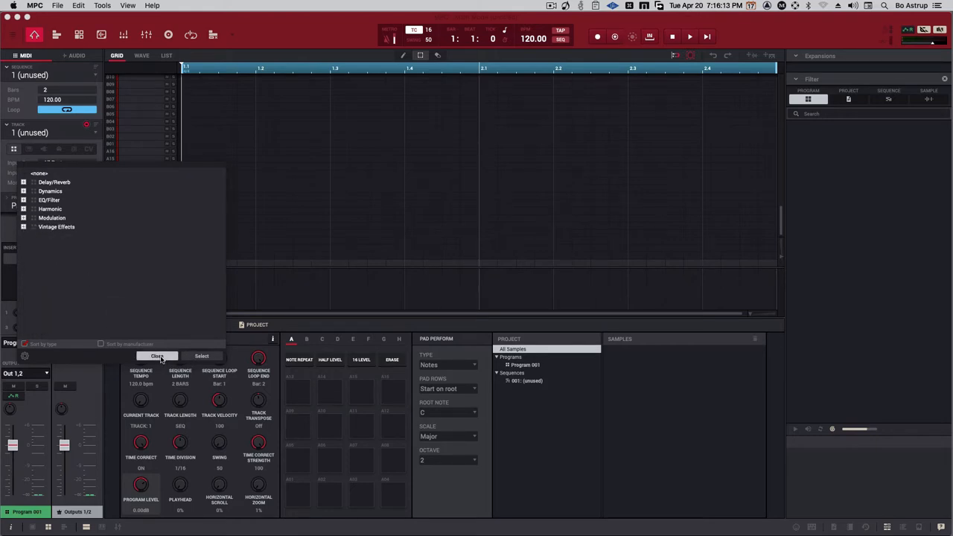
Step: Open MPC Preferences on the Plugins page showing the VST folder paths
left_click(34, 6)
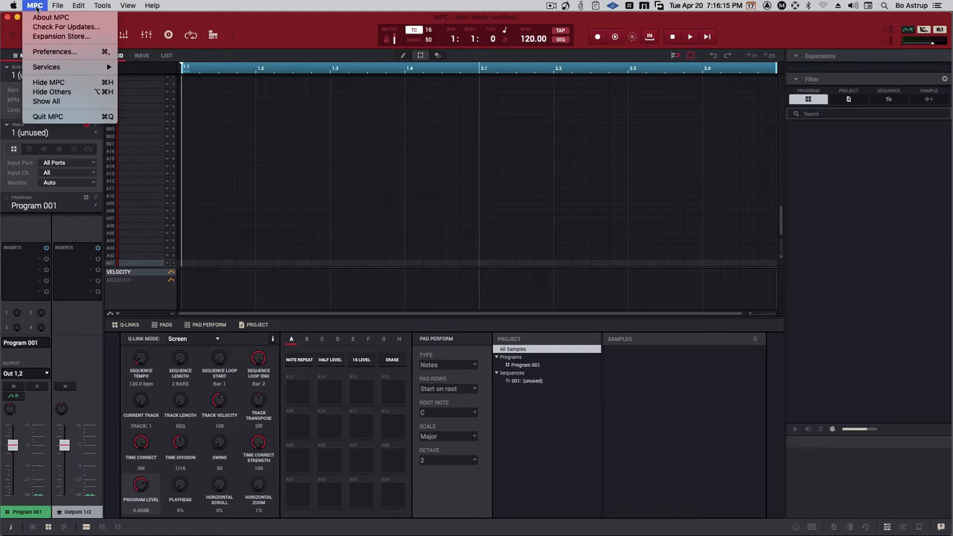
left_click(54, 51)
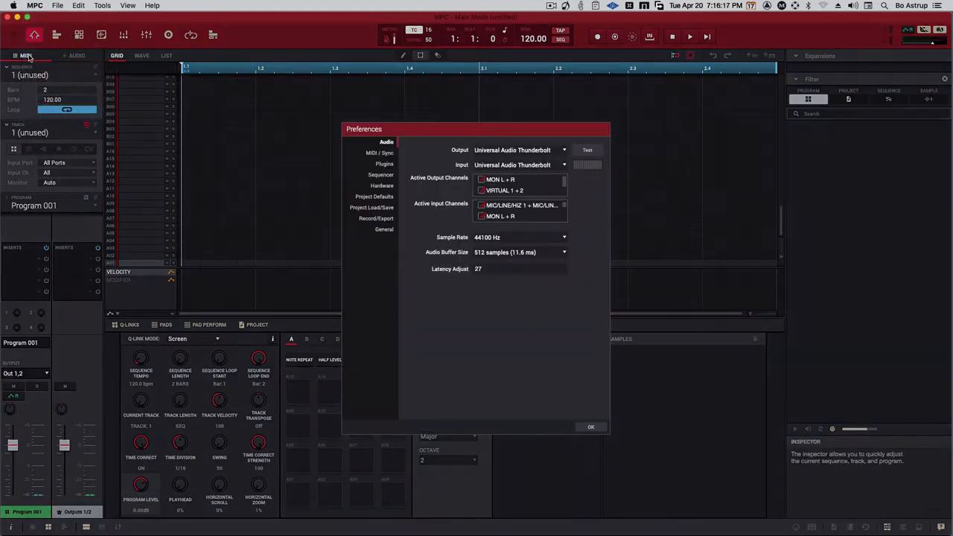
left_click(384, 164)
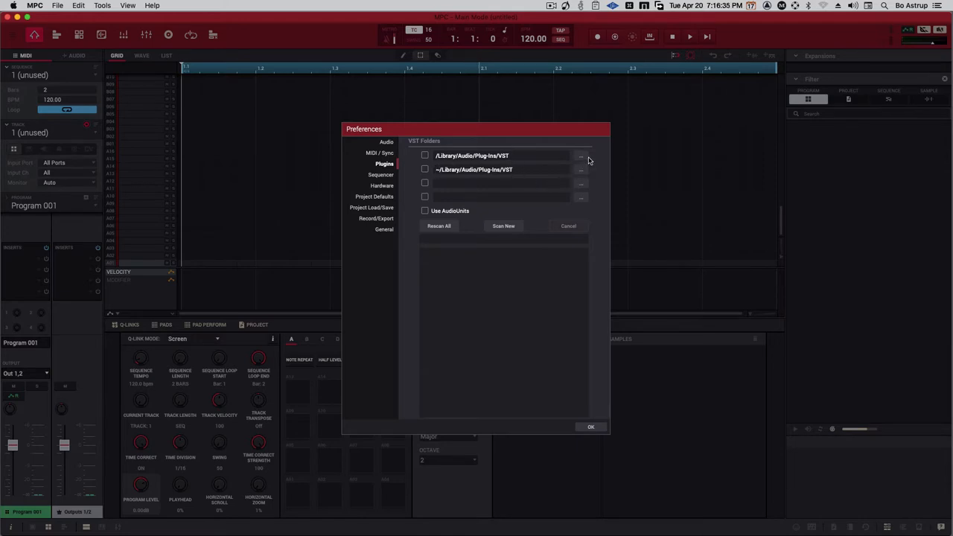
mouse_move(579, 188)
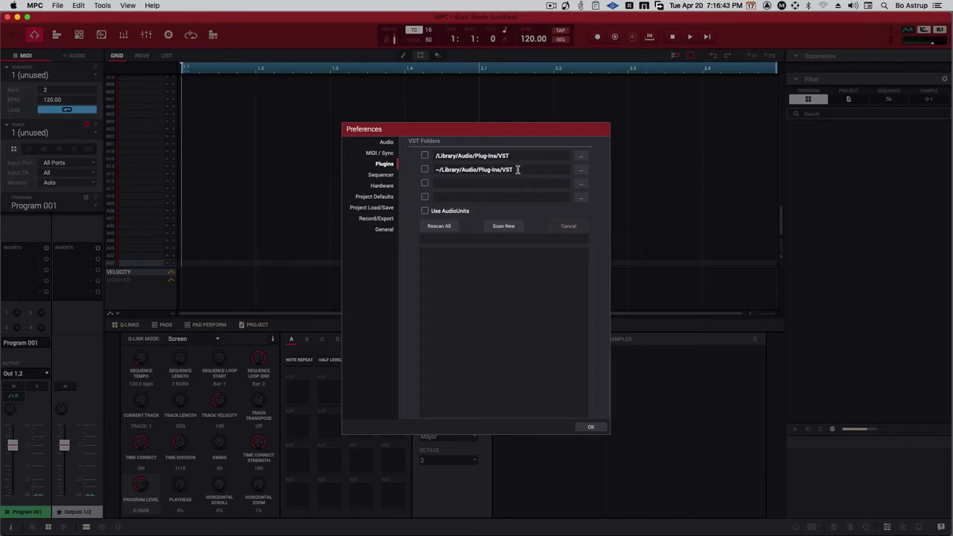
Step: Browse to Library > Audio > Plug-Ins > VST3 and add it as a third VST folder
left_click(579, 169)
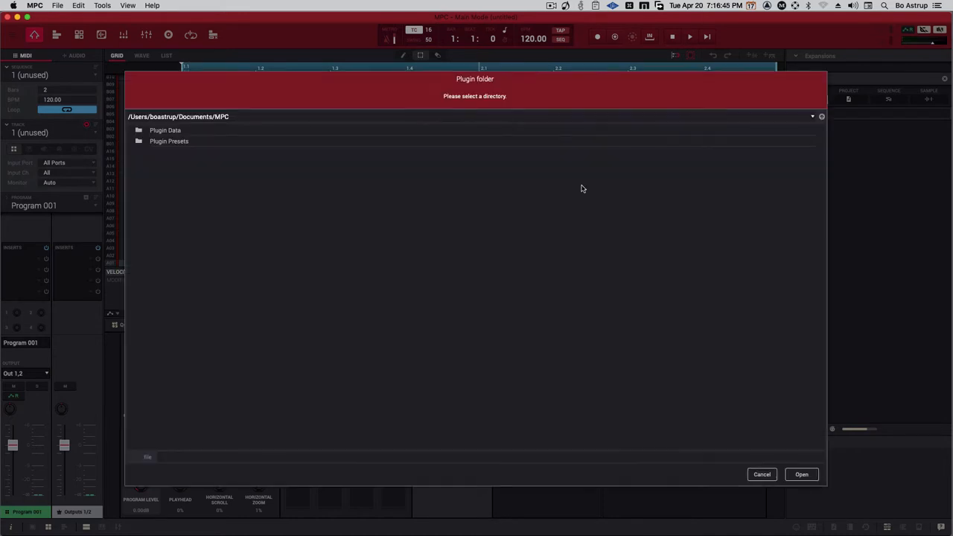
mouse_move(147, 174)
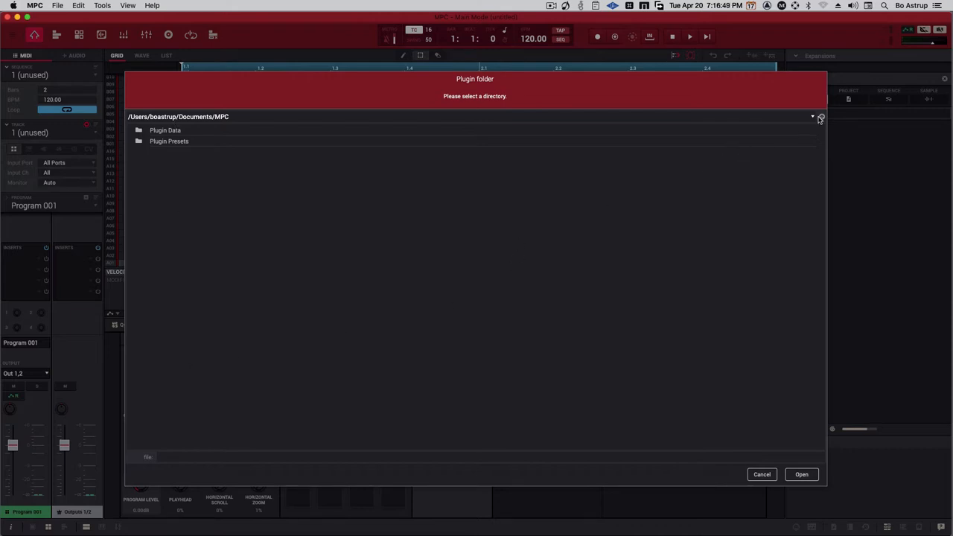
left_click(819, 117)
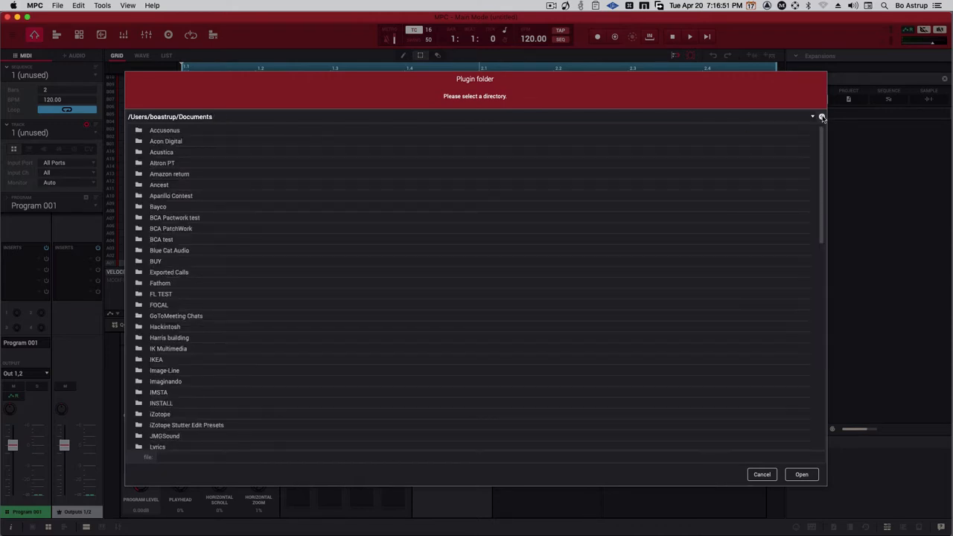
left_click(812, 116)
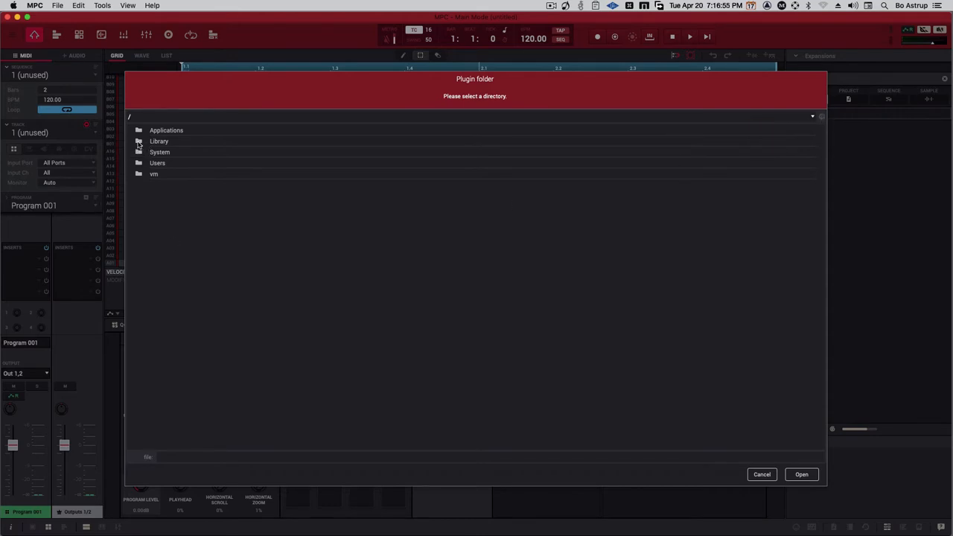
double_click(158, 141)
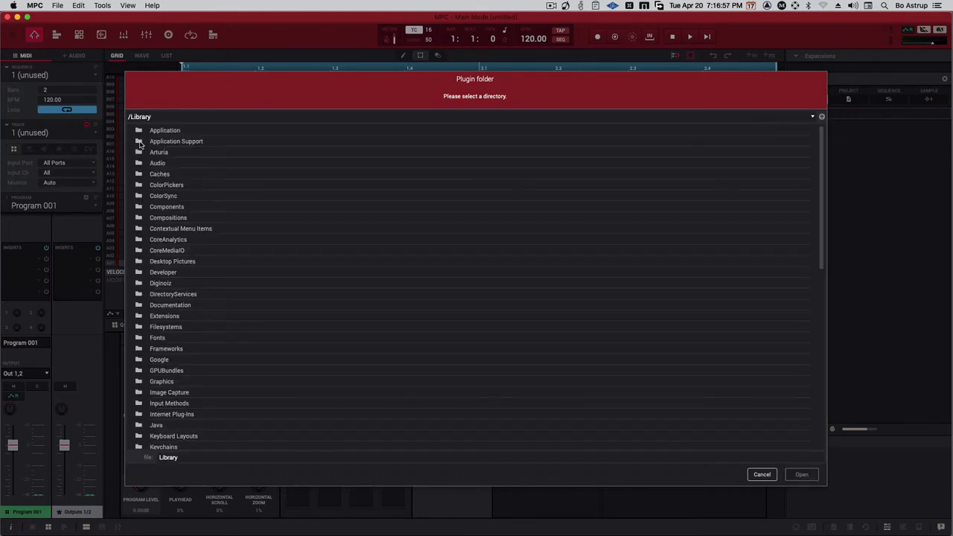
double_click(157, 162)
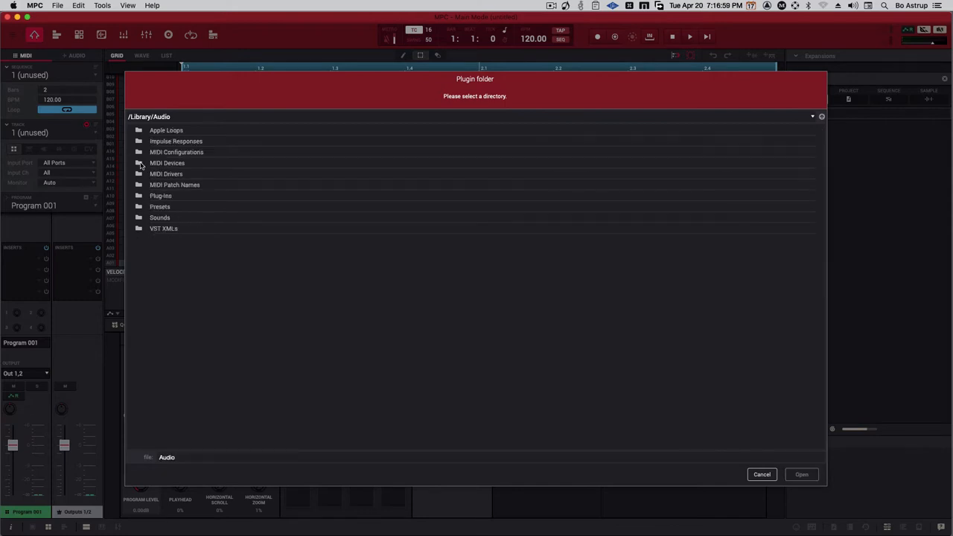
double_click(161, 196)
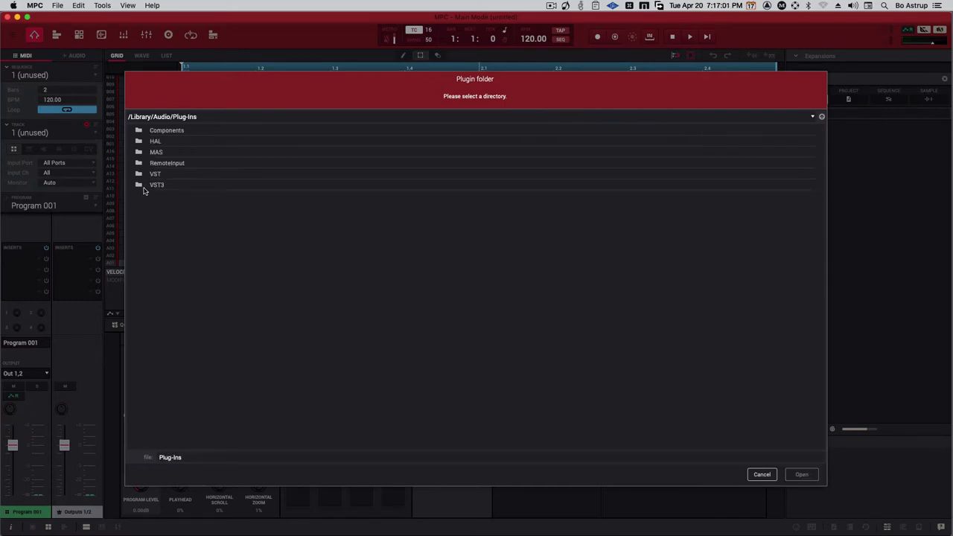
double_click(156, 185)
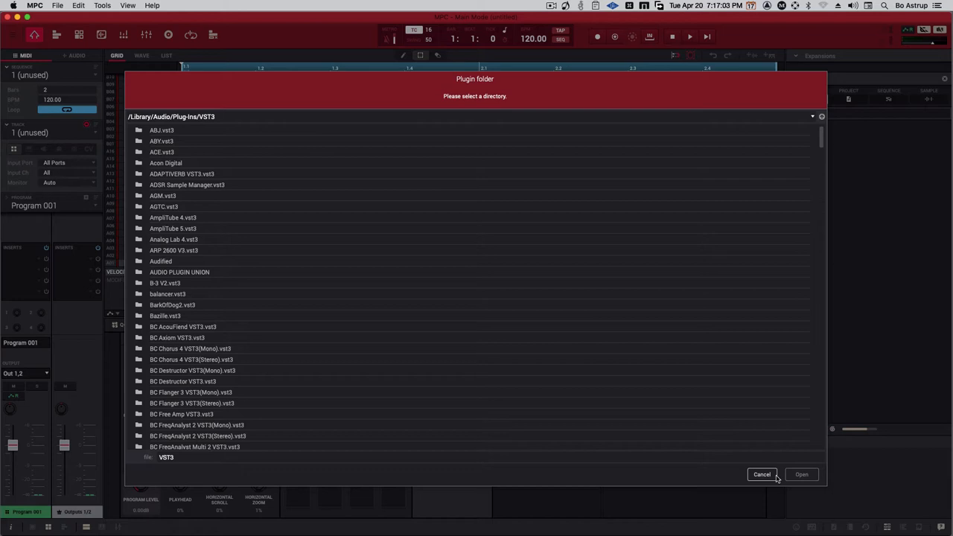
mouse_move(166, 134)
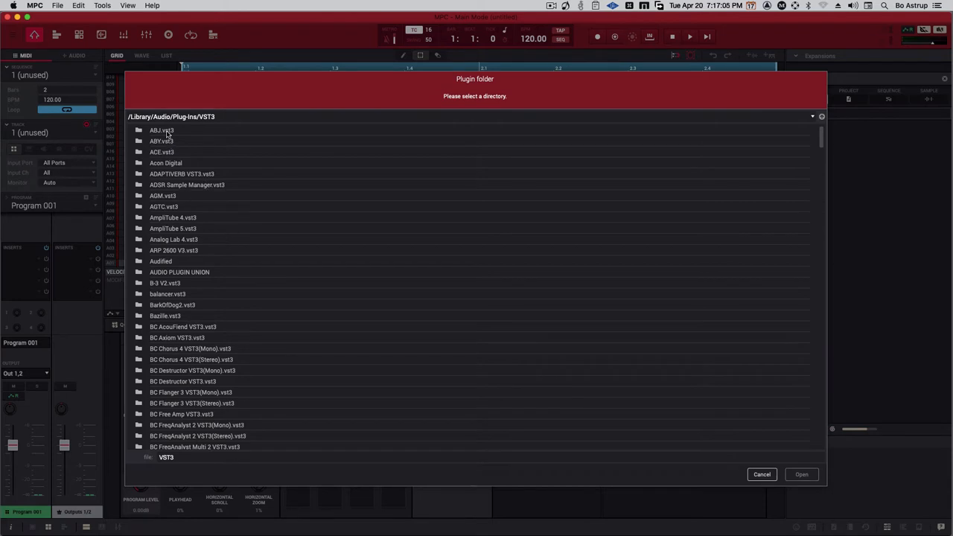
left_click(162, 130)
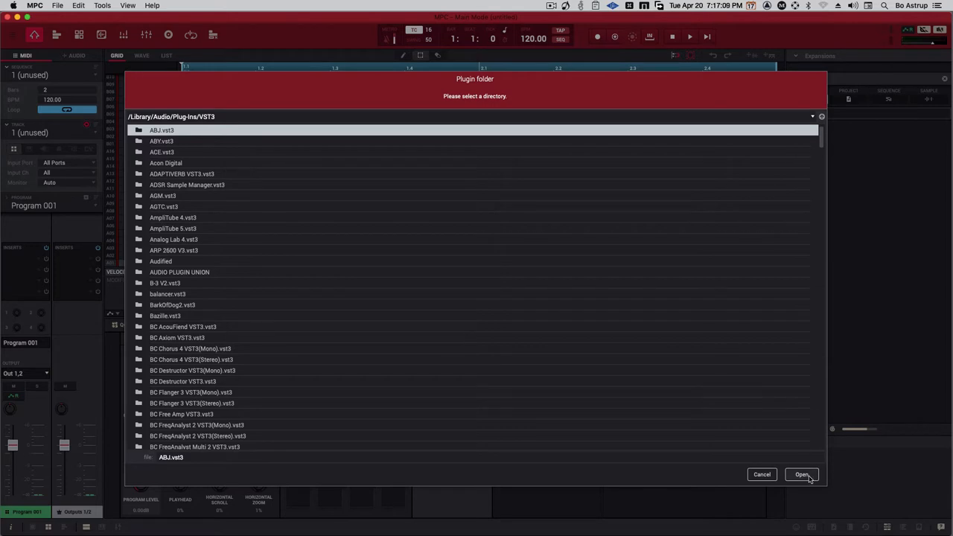
left_click(800, 474)
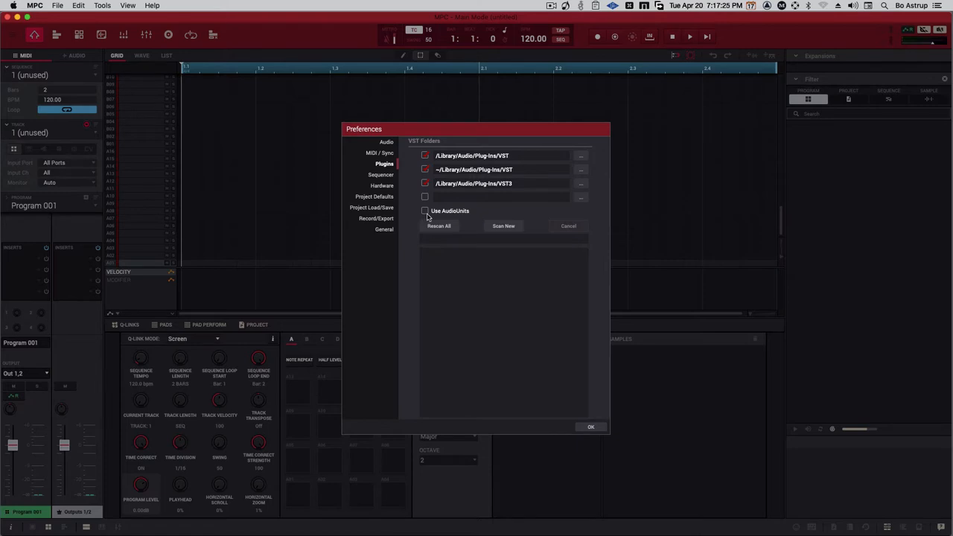
Step: Tick the Use AudioUnits checkbox in the plugin preferences
left_click(425, 210)
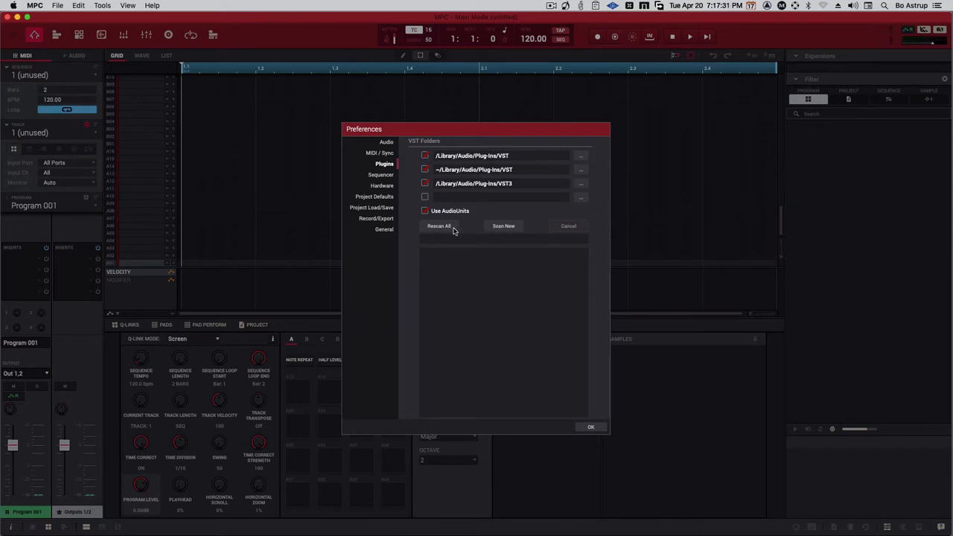
Step: Start Rescan All for every VST and AudioUnit plugin
left_click(438, 225)
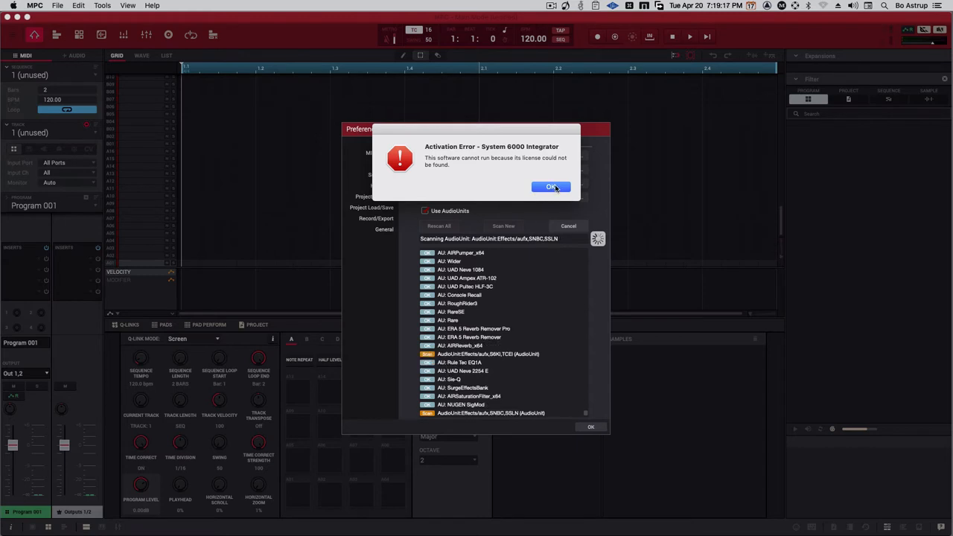
left_click(551, 186)
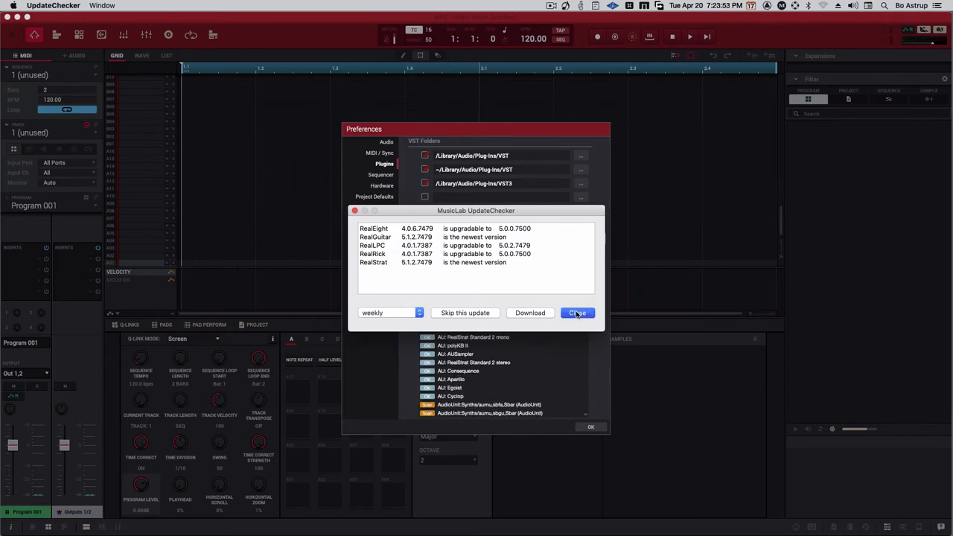
Step: Close the MusicLab UpdateChecker window so the VST rescan continues
left_click(577, 313)
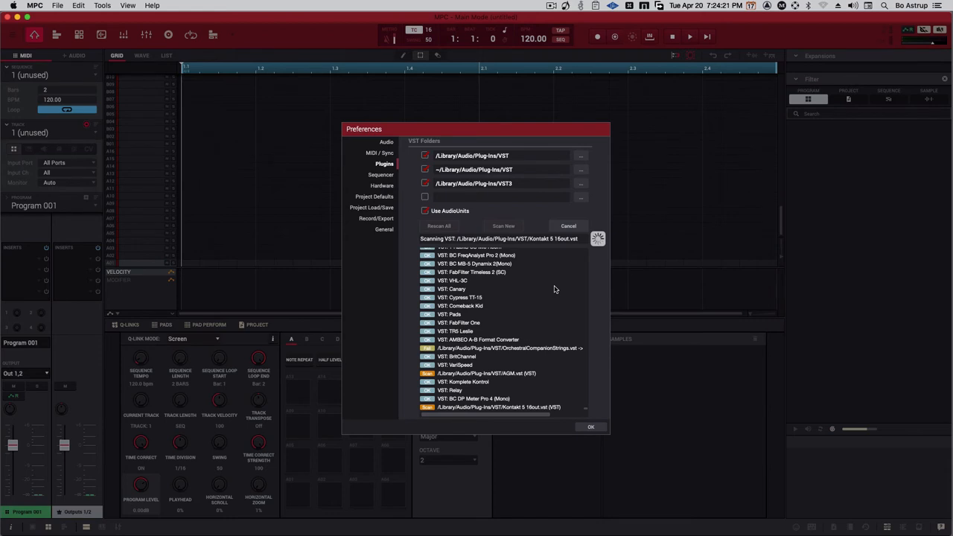
mouse_move(528, 327)
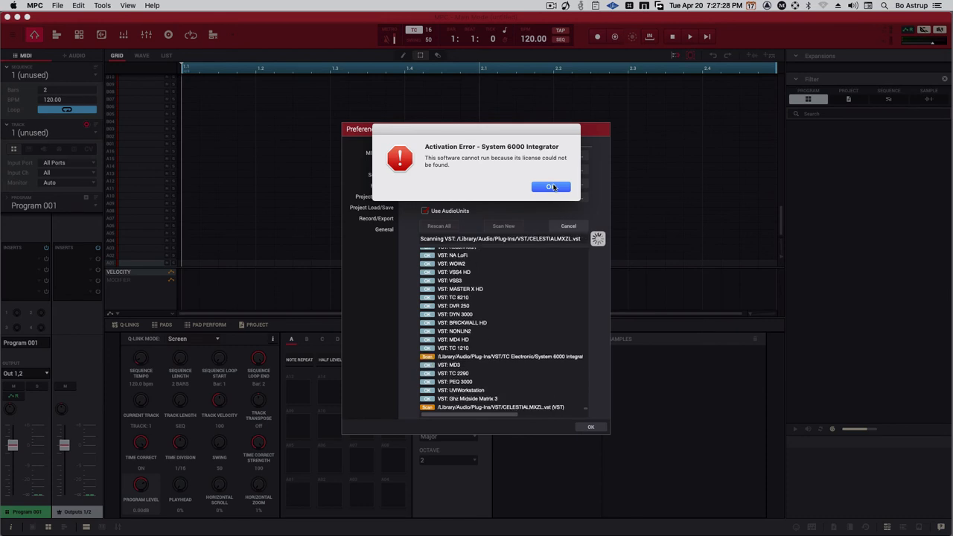
Step: Dismiss the licence error, let the scan finish (2188 new, 24 failed), and close Preferences
left_click(550, 186)
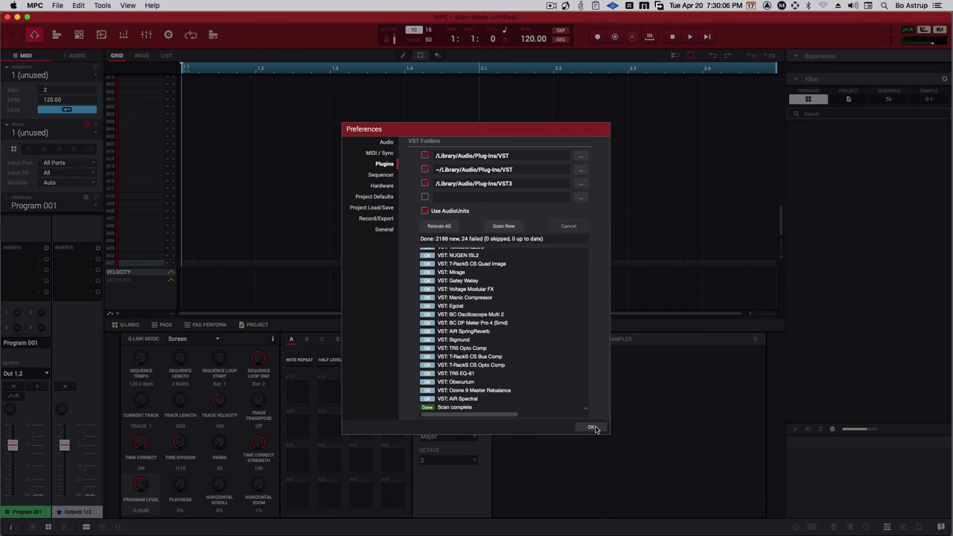
left_click(590, 427)
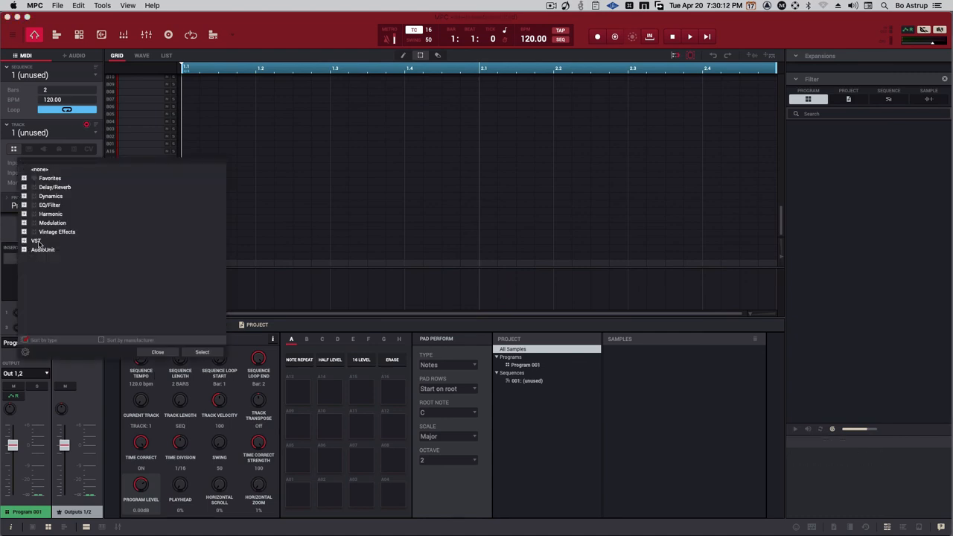
Step: Expand the VST category and scroll down to BC PatchWork for the first insert
left_click(24, 240)
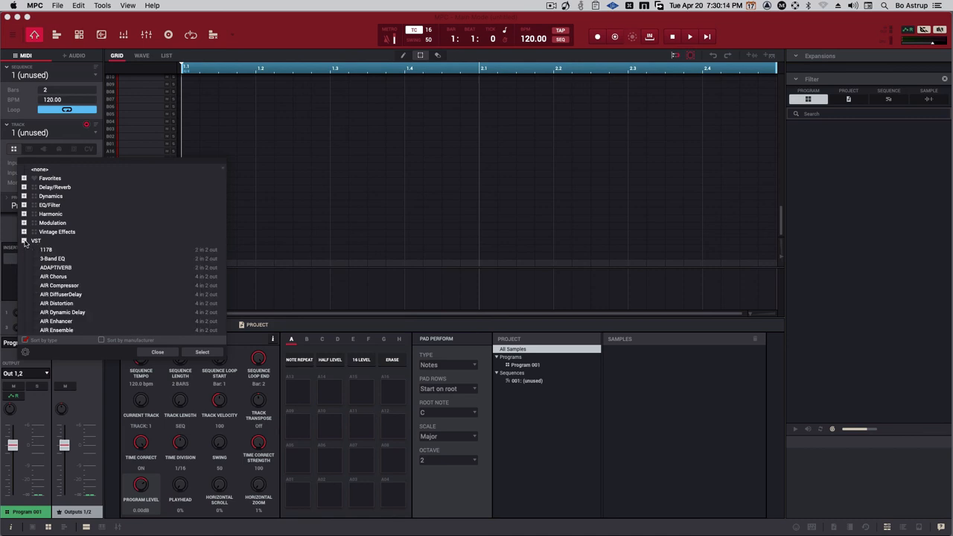
scroll("down", 3)
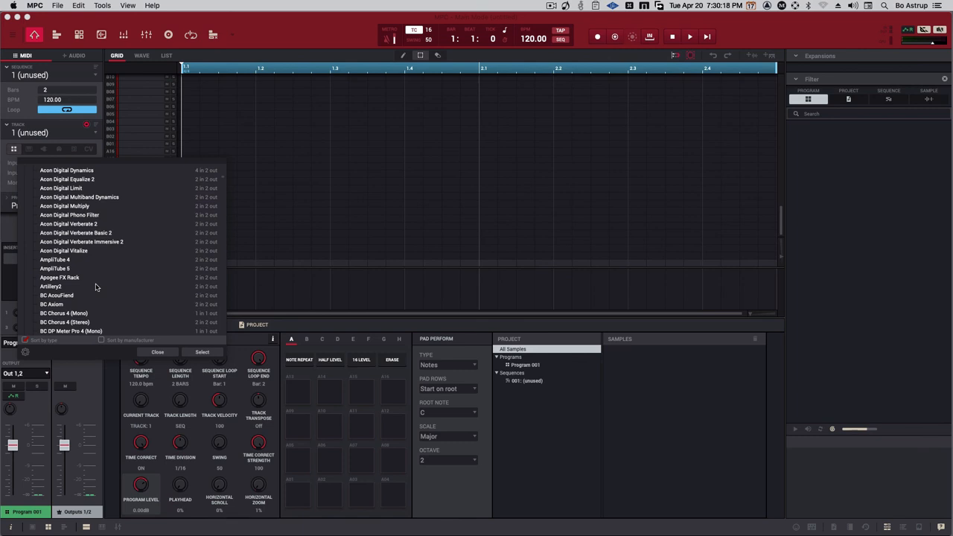
scroll("down", 3)
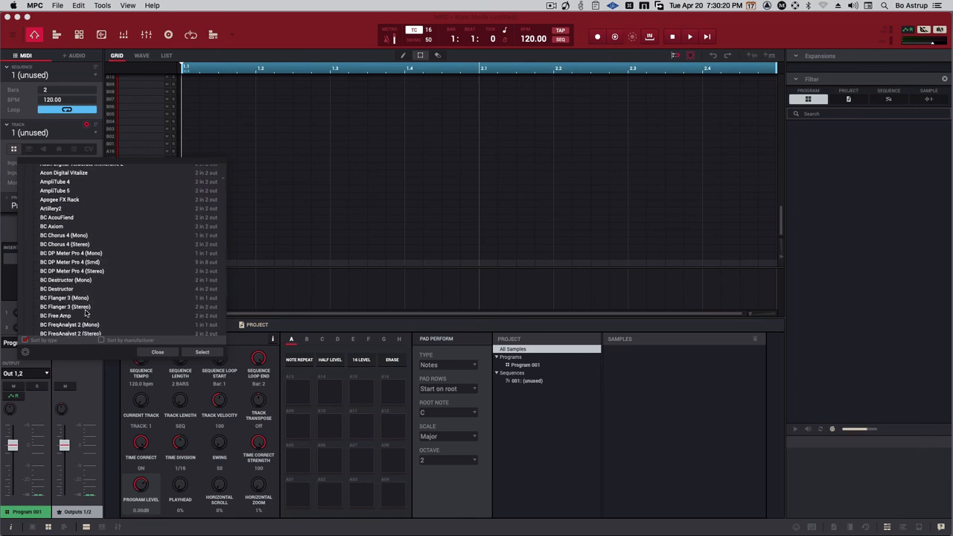
scroll("down", 3)
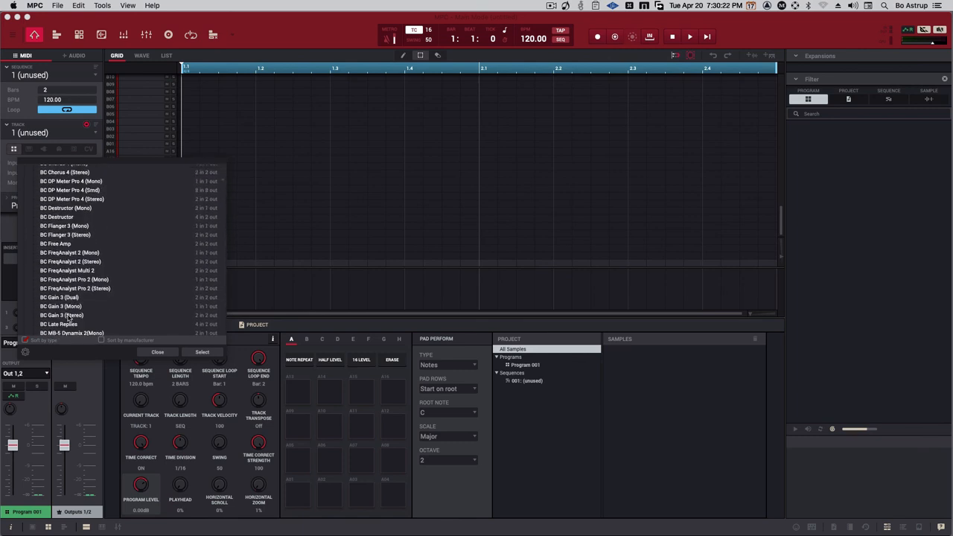
scroll("down", 3)
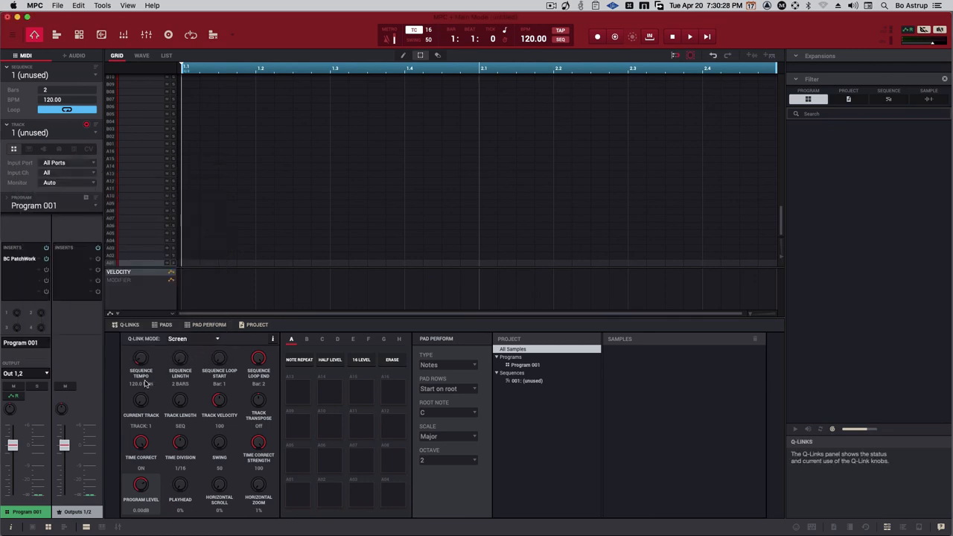
Step: Open the PatchWork editor and load the built-in Echo into its first parallel slot
left_click(20, 258)
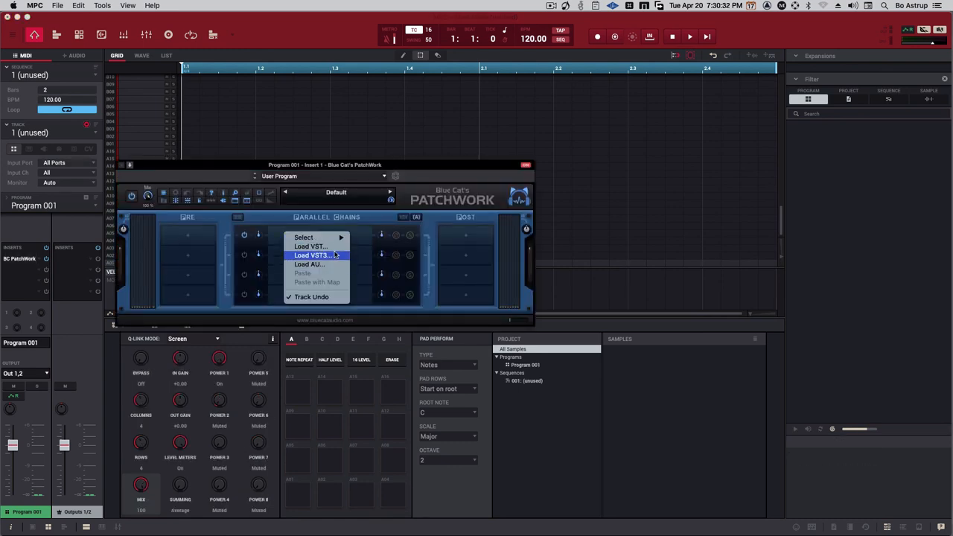
mouse_move(312, 264)
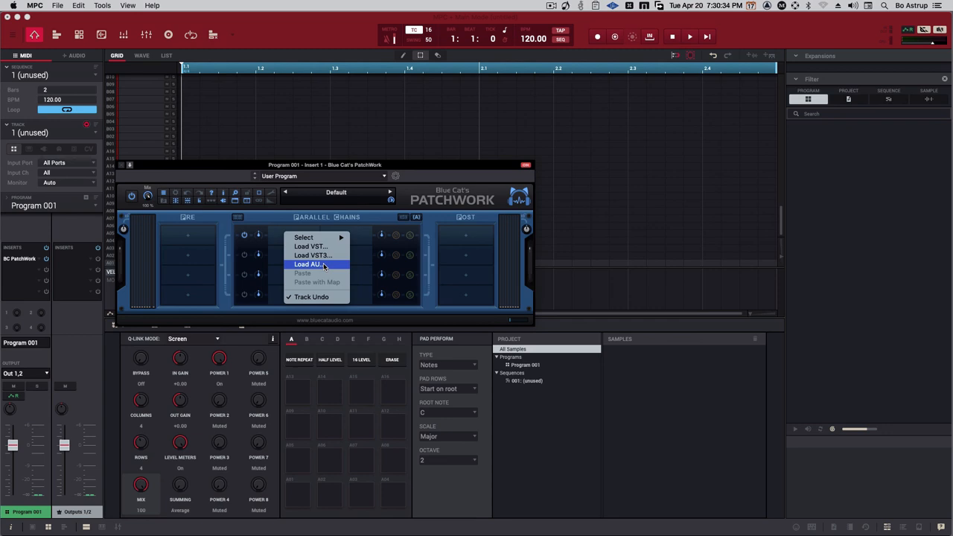
mouse_move(303, 236)
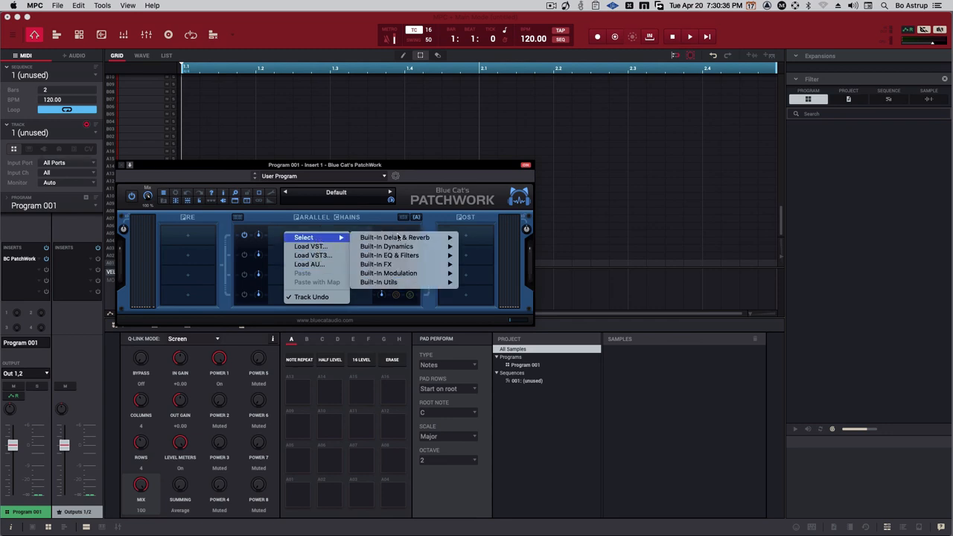
left_click(396, 236)
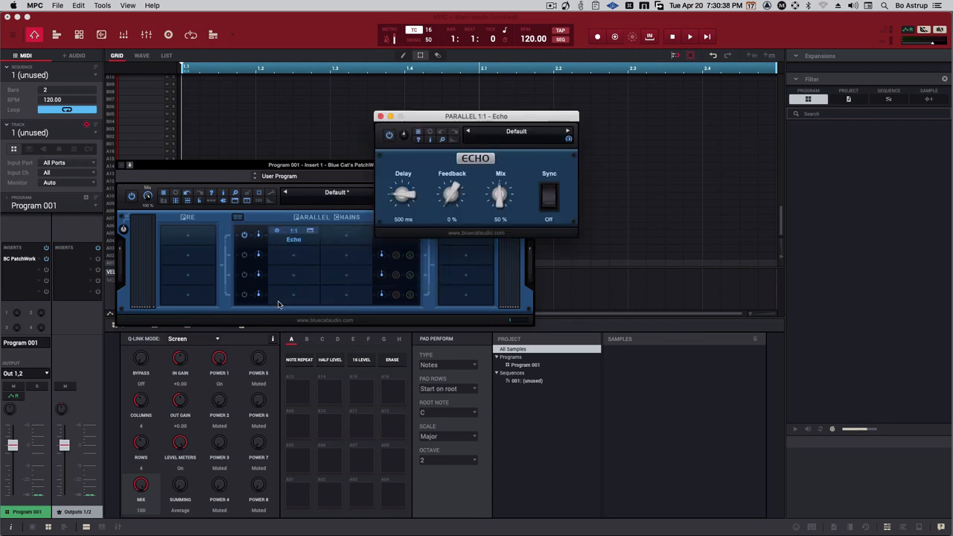